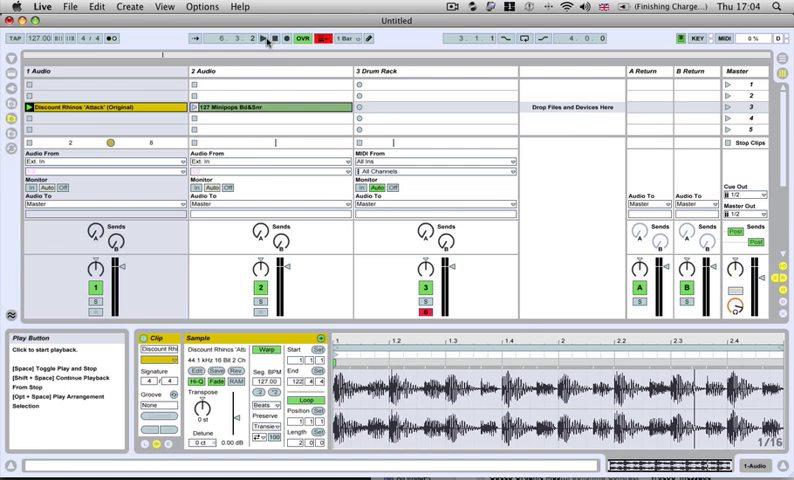
Step: Stop playback of the Discount Rhinos 'Attack' audio loop
click(262, 38)
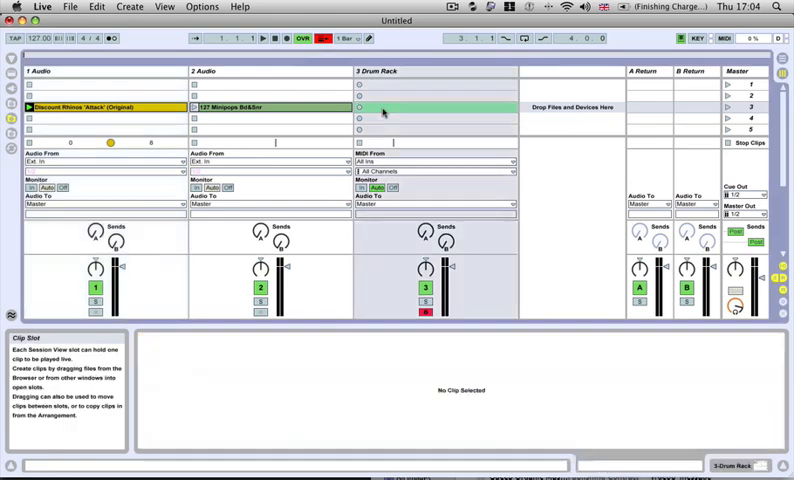
Step: Create an empty MIDI clip on the 3 Drum Rack track and launch it
click(435, 107)
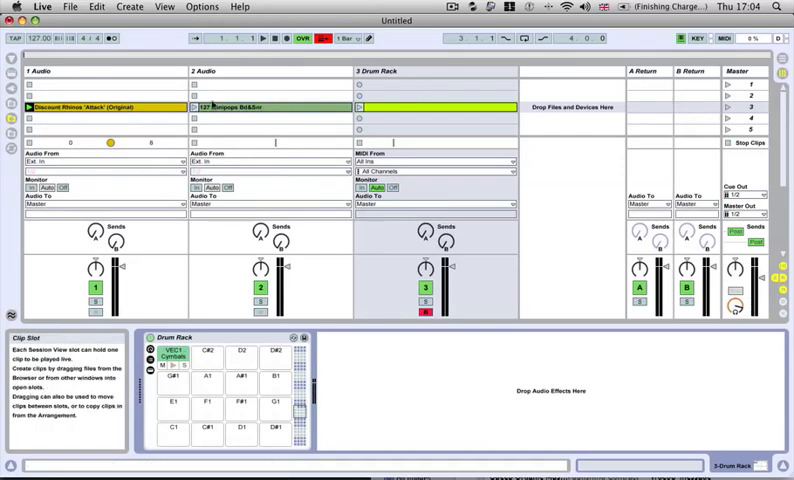
mouse_move(256, 39)
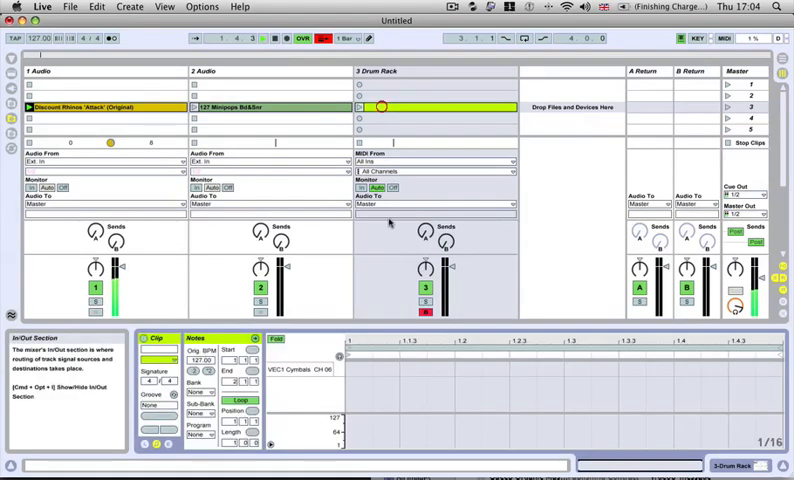
click(357, 106)
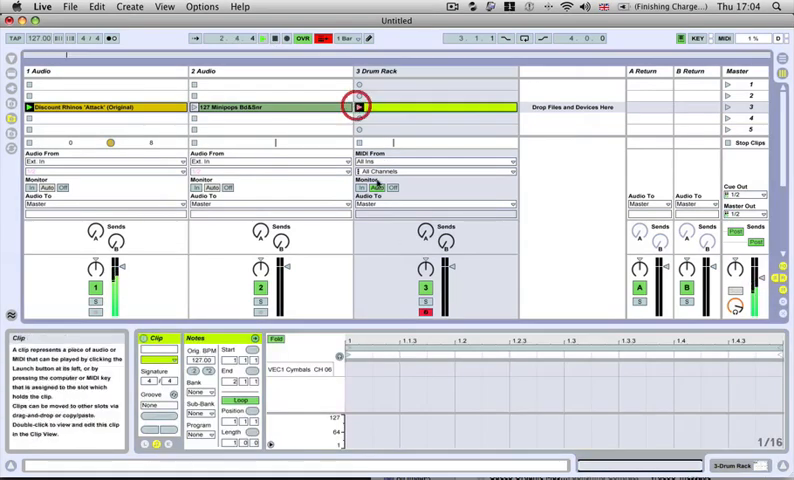
Step: Draw VEC1 Cymbals hits into the new Drum Rack clip
click(357, 107)
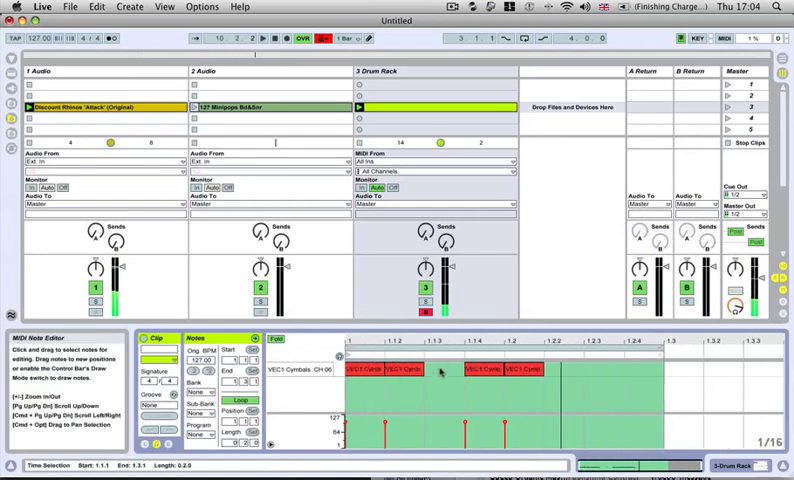
right_click(440, 373)
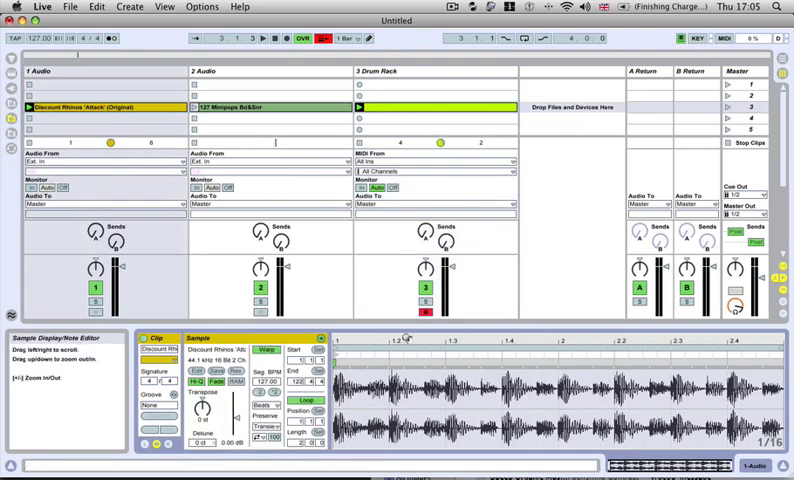
Step: Extract a groove from the Discount Rhinos 'Attack' clip via its right-click menu
click(72, 107)
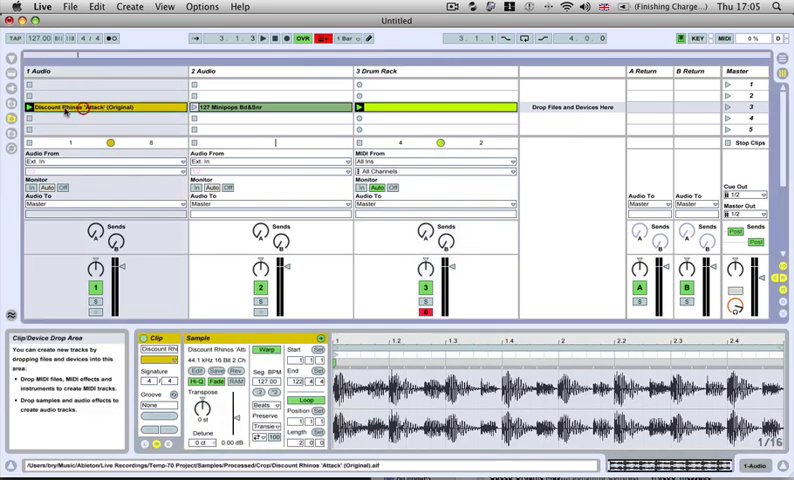
right_click(70, 107)
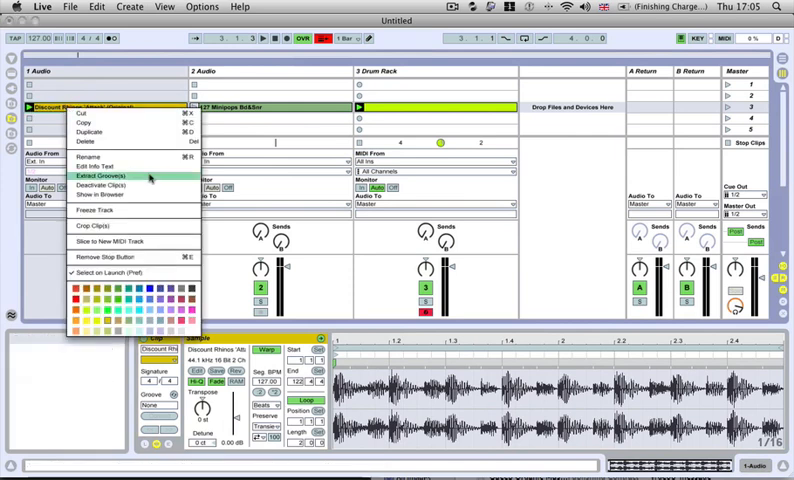
click(96, 174)
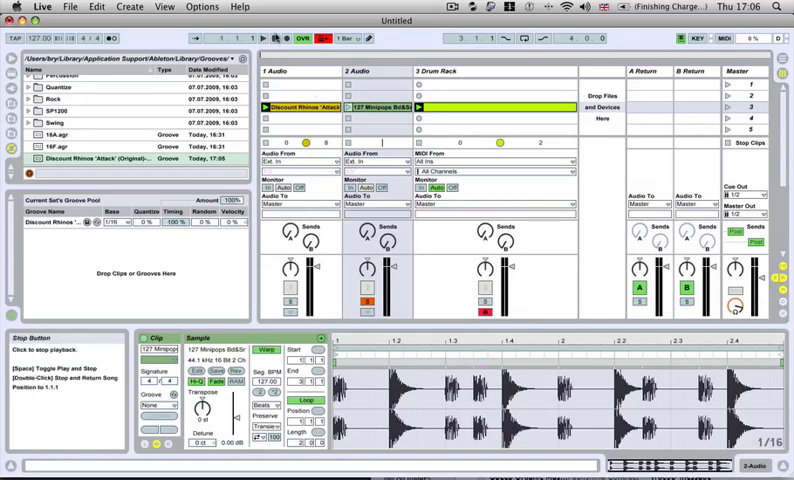
Step: Set the 127 Minipops Bd&Snr clip's groove to the Discount Rhinos groove
click(268, 37)
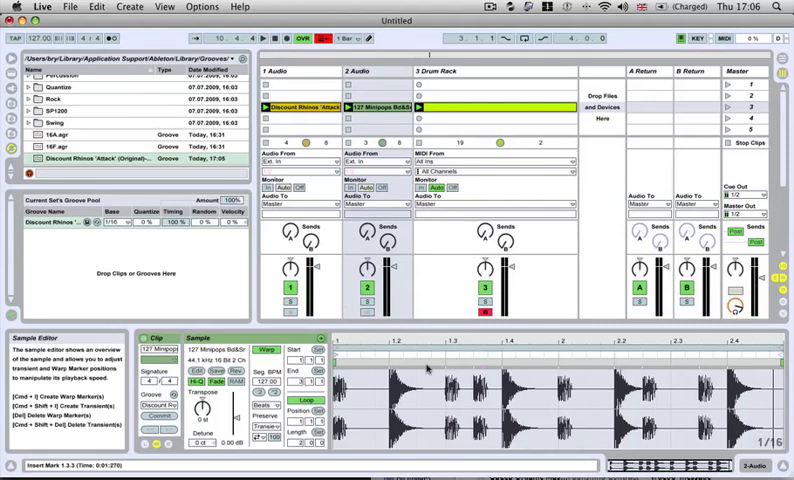
mouse_move(425, 367)
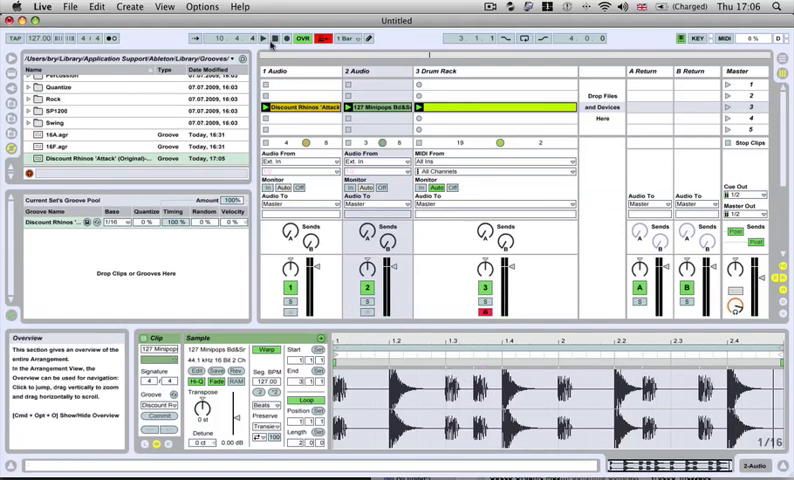
mouse_move(263, 37)
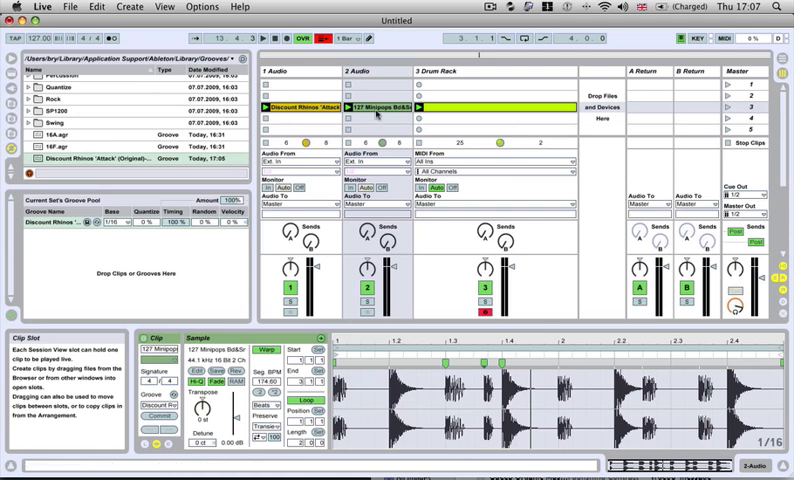
Step: Select the 127 Minipops drum loop clip to edit its warp markers
click(385, 105)
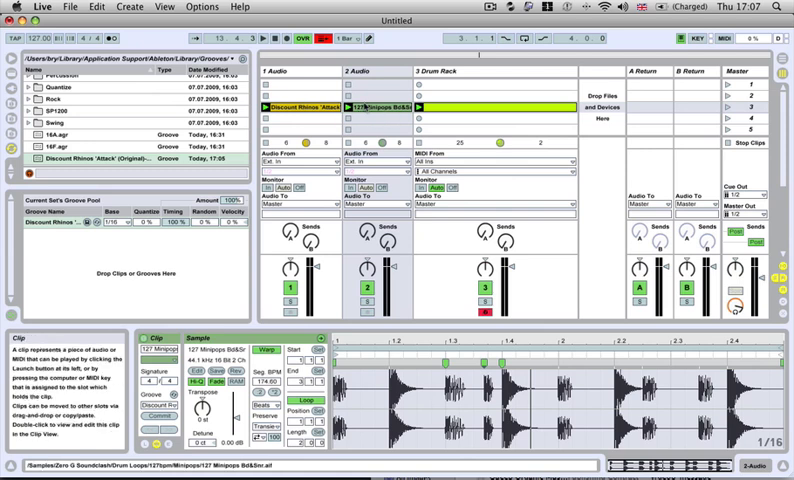